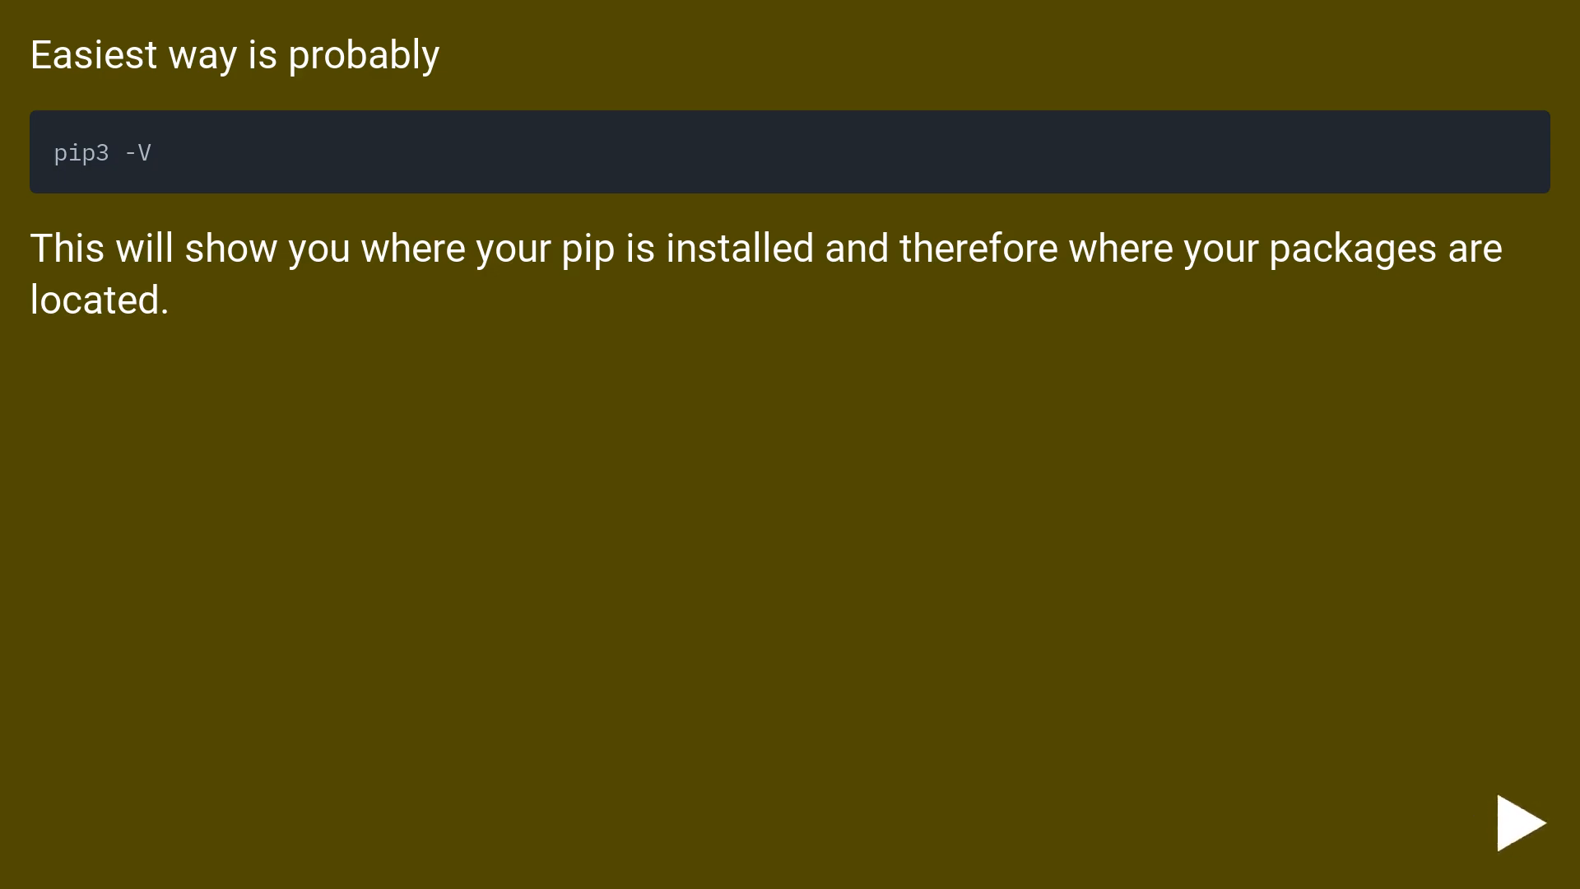
click(1520, 822)
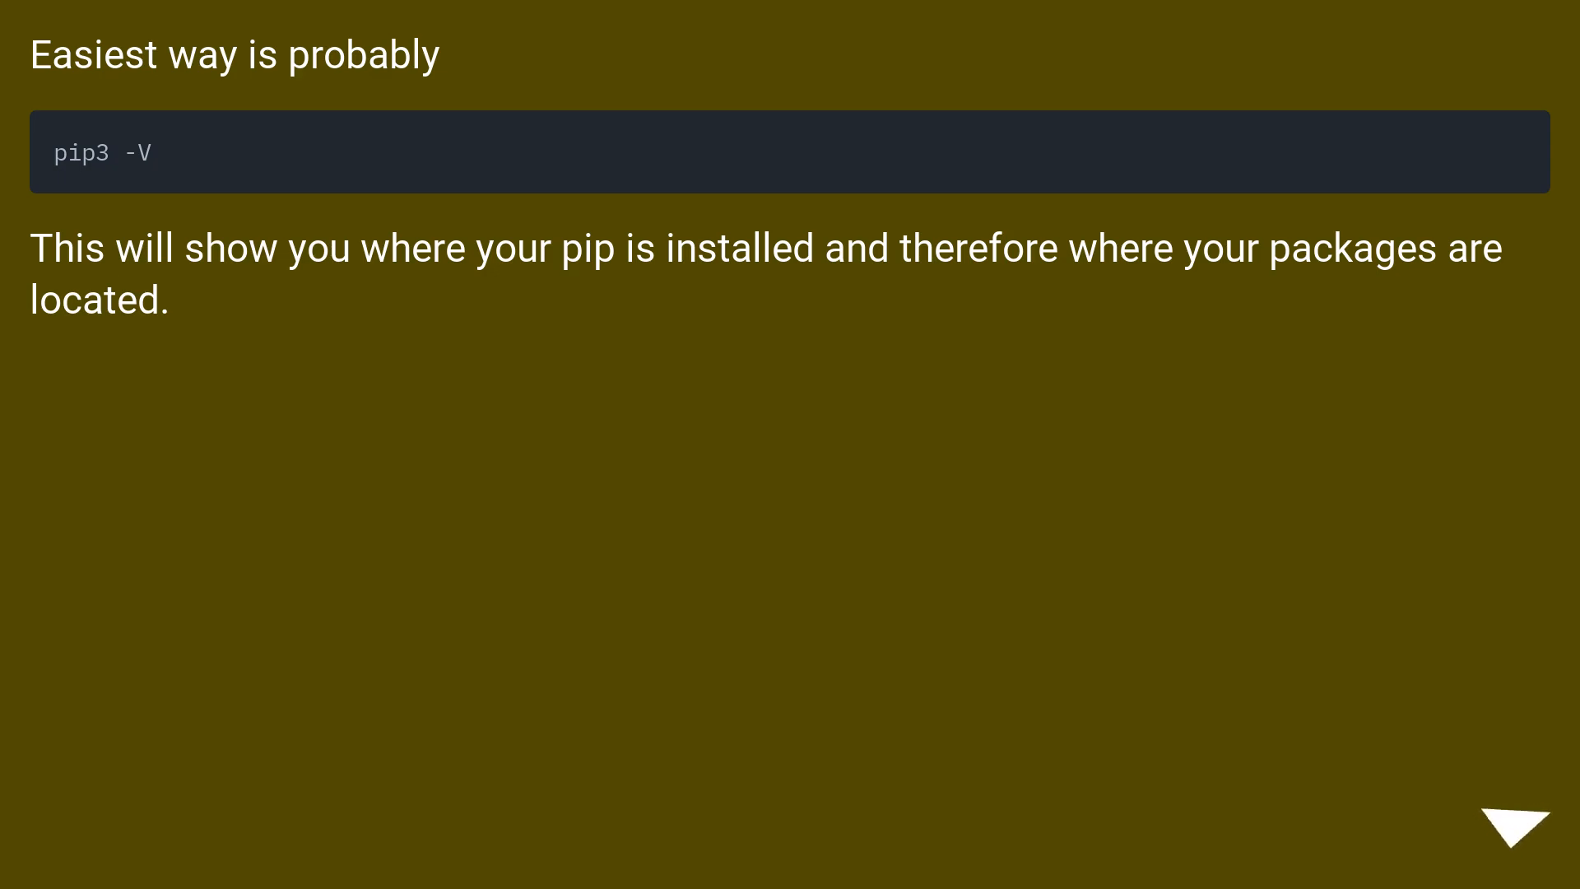
click(1516, 830)
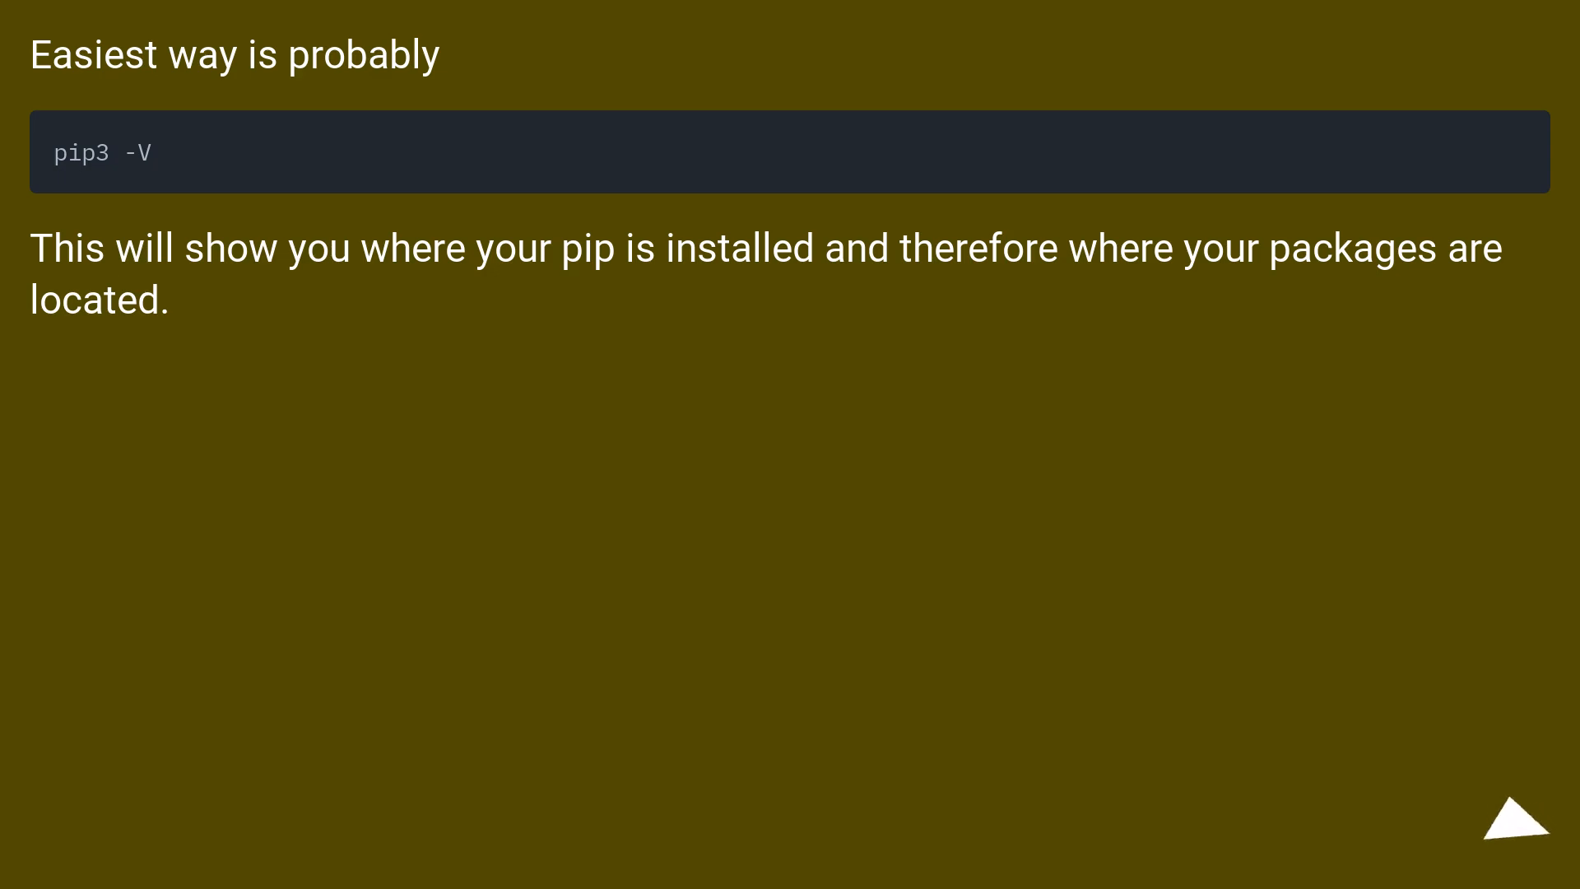